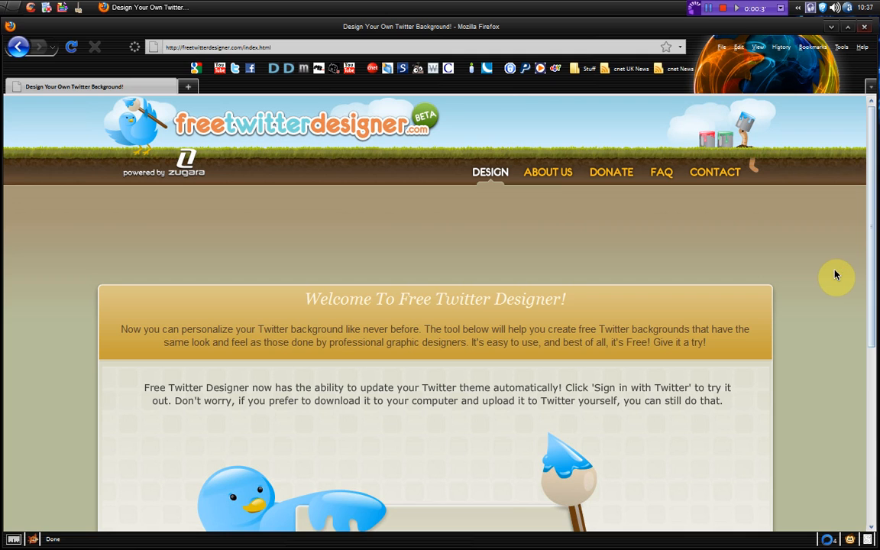
Step: Scroll down the homepage toward the 'Use Without Signing In' choice
{"action": "scroll", "scroll_direction": "down", "scroll_amount": 3}
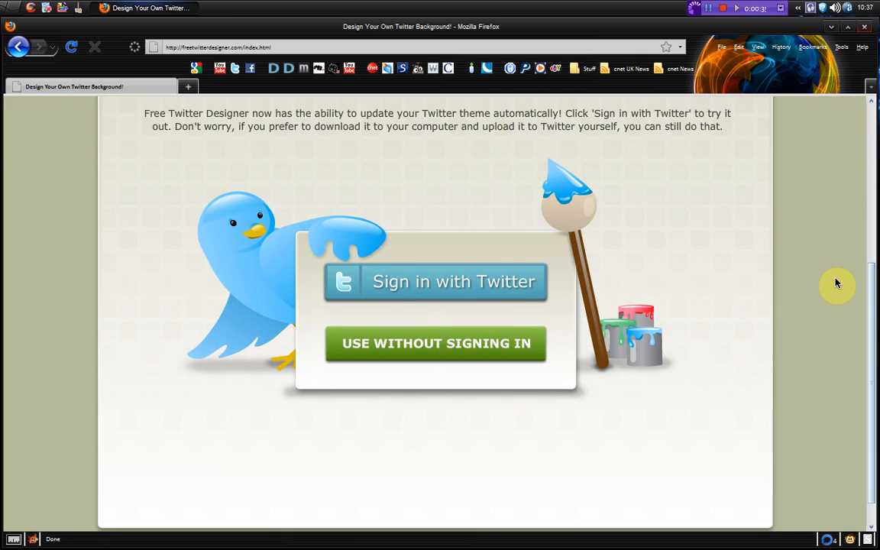
{"action": "mouse_move", "coordinate": [467, 290]}
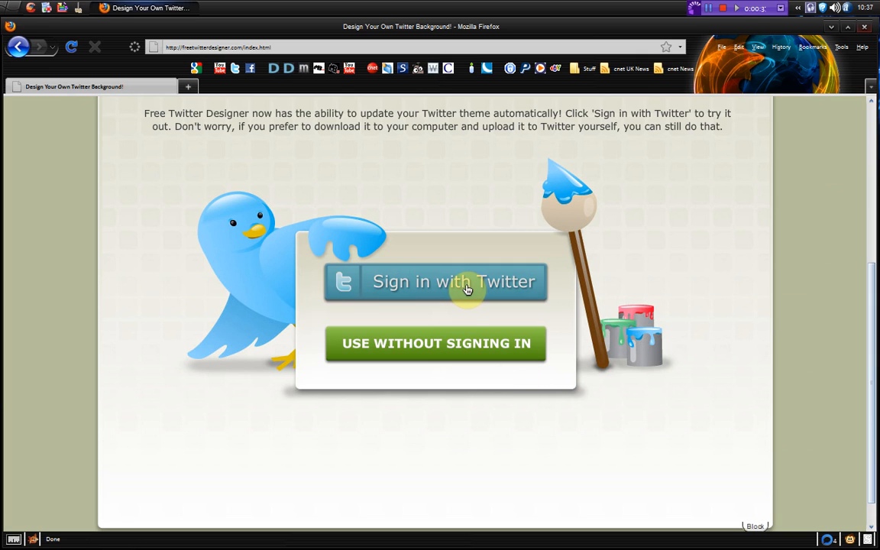
{"action": "mouse_move", "coordinate": [468, 289]}
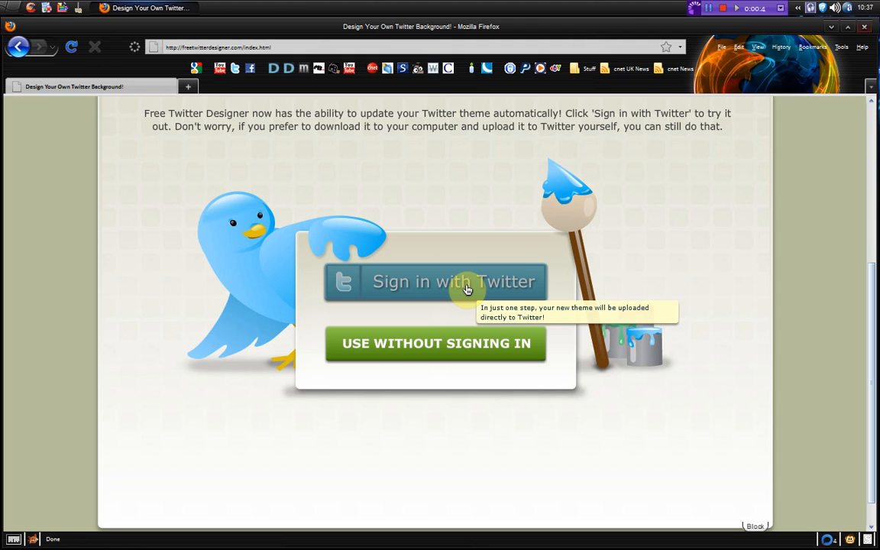
{"action": "mouse_move", "coordinate": [501, 385]}
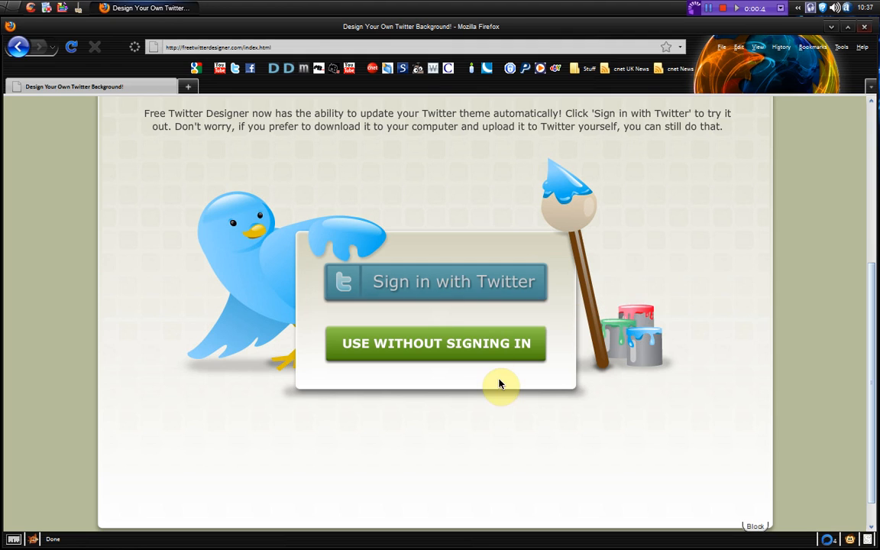
{"action": "mouse_move", "coordinate": [471, 353]}
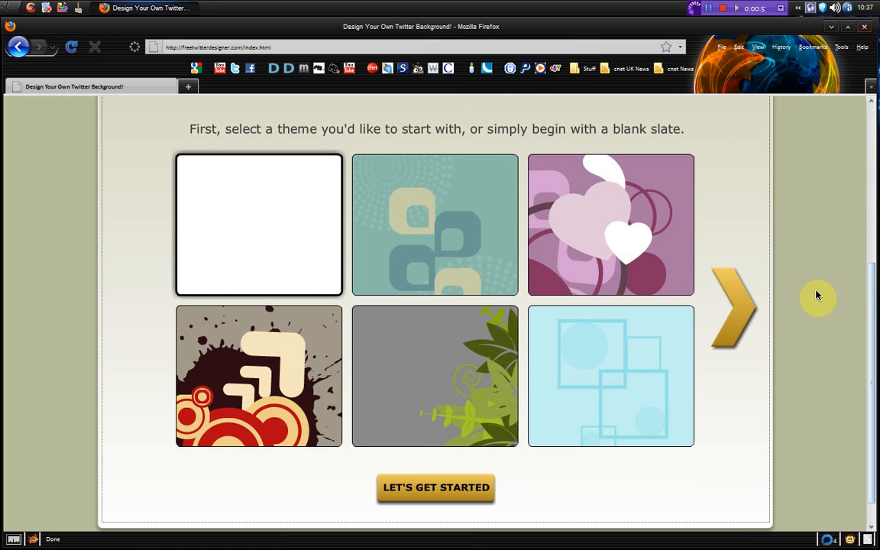
{"action": "mouse_move", "coordinate": [243, 242]}
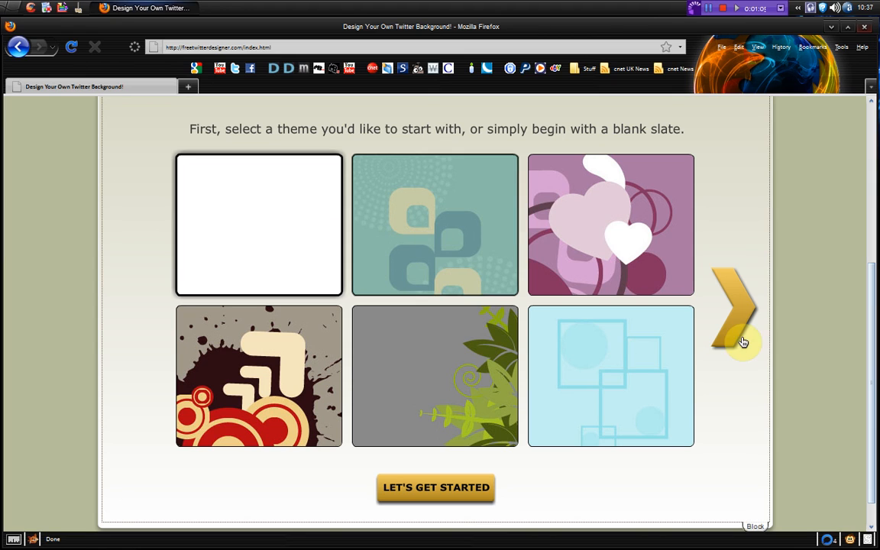
{"action": "mouse_move", "coordinate": [739, 308]}
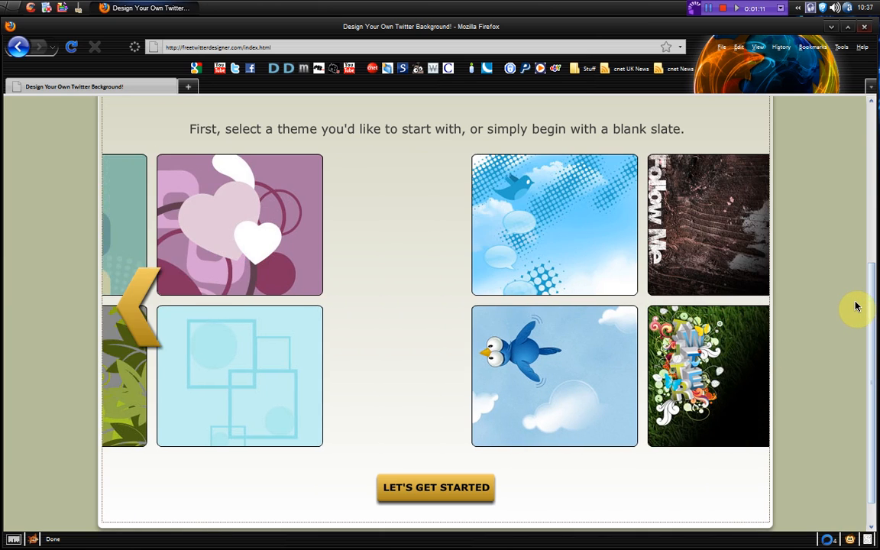
Step: Select the 'Follow Me' theme thumbnail from the second page of starter themes
{"action": "left_click", "coordinate": [137, 328]}
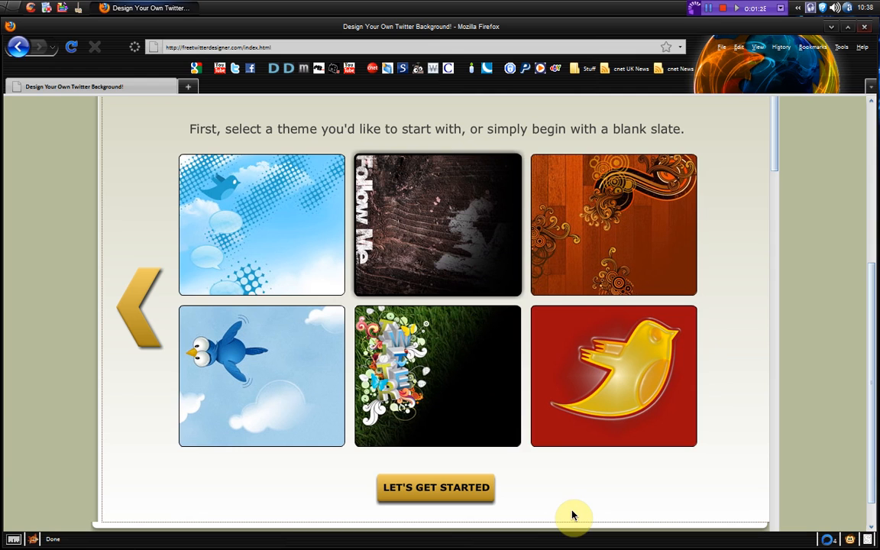
{"action": "mouse_move", "coordinate": [437, 489]}
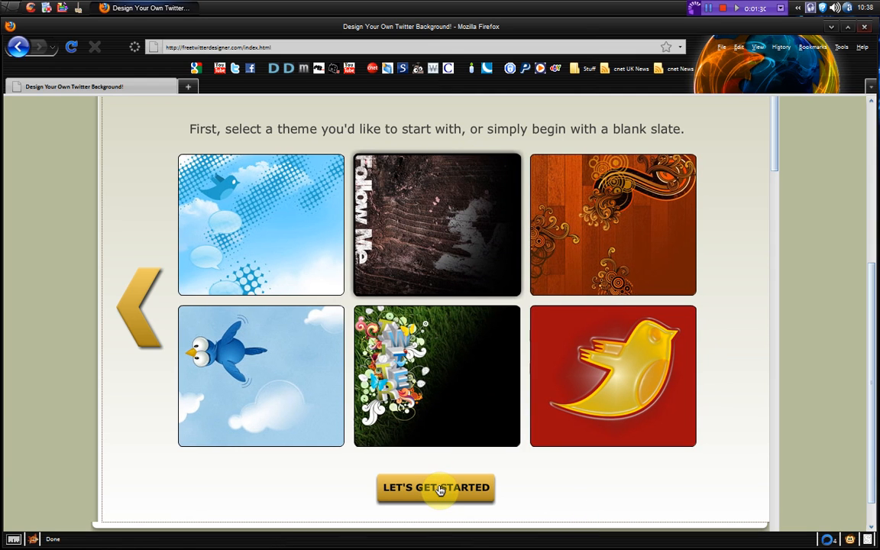
Step: Start designing with Follow Me and set the preview resolution to 1024x768
{"action": "left_click", "coordinate": [435, 488]}
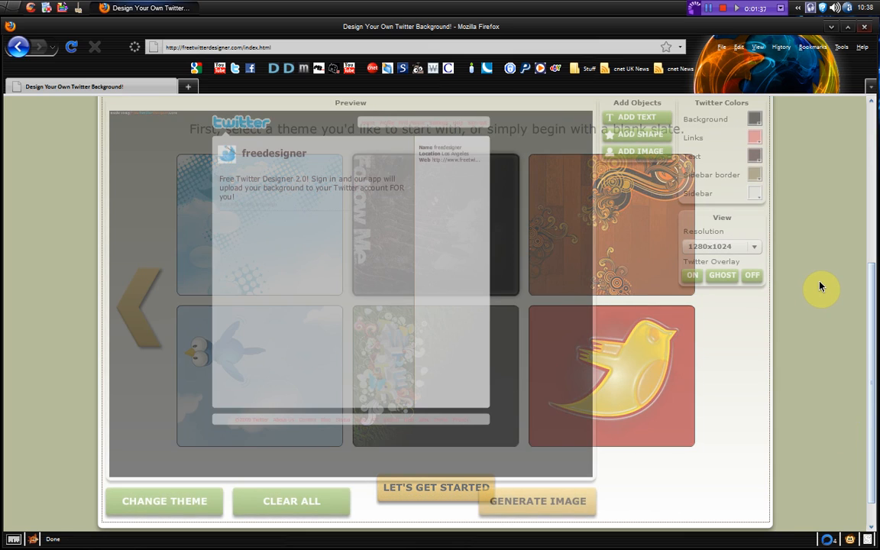
{"action": "left_click", "coordinate": [437, 486]}
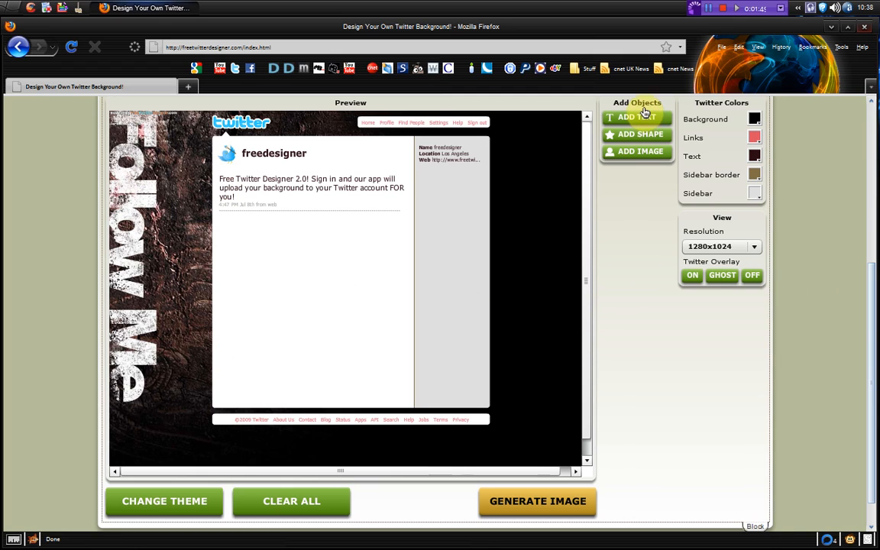
{"action": "mouse_move", "coordinate": [639, 122]}
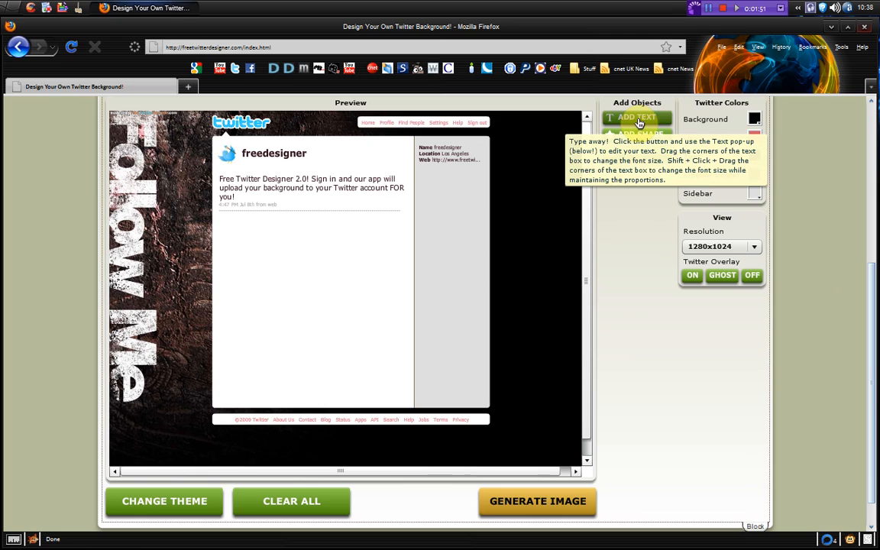
{"action": "mouse_move", "coordinate": [642, 143]}
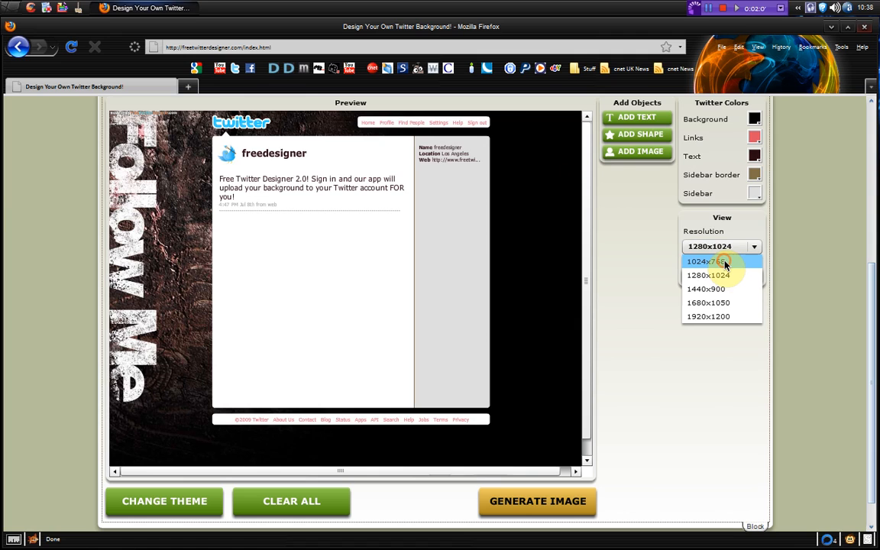
{"action": "left_click", "coordinate": [710, 262]}
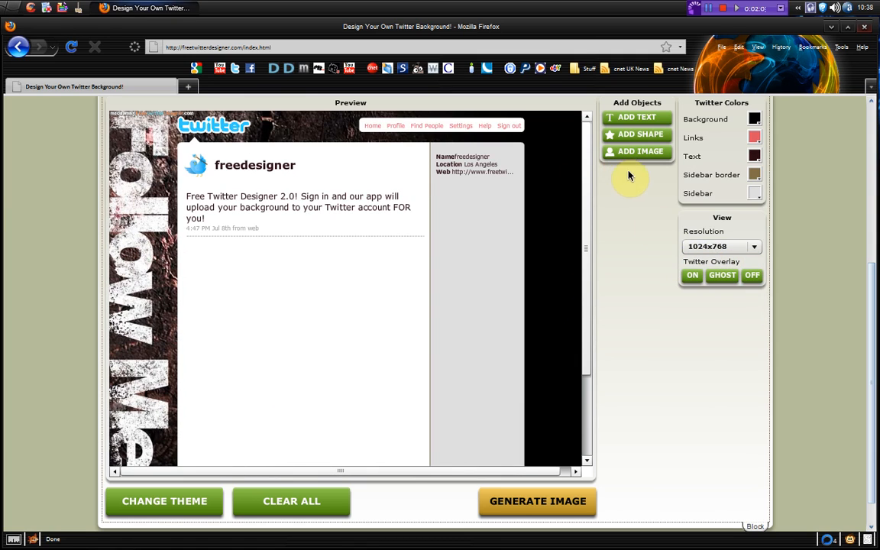
{"action": "mouse_move", "coordinate": [639, 142]}
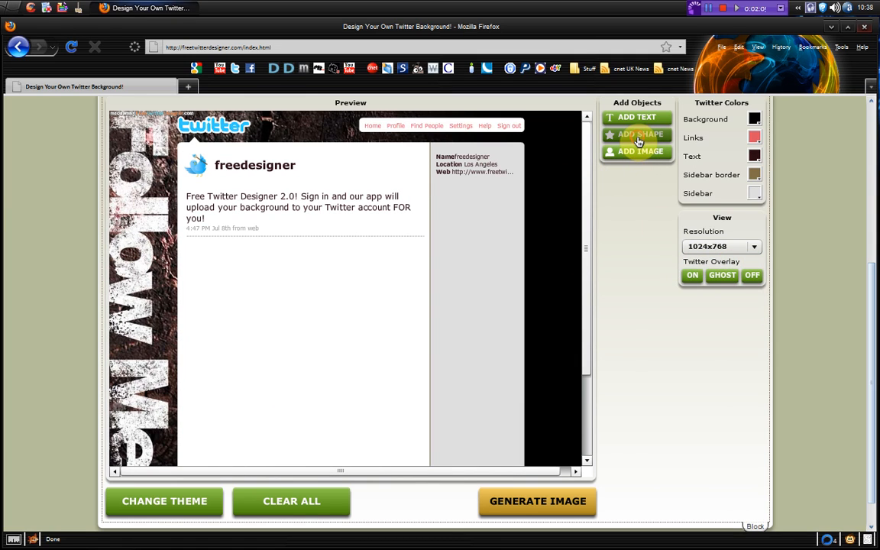
Step: Add a star shape and place it at the top of the Follow Me left strip
{"action": "left_click", "coordinate": [637, 134]}
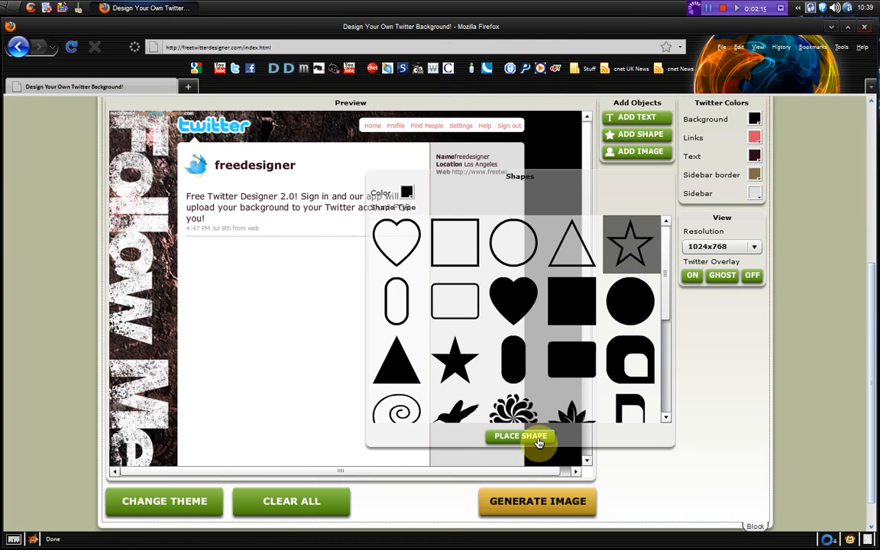
{"action": "left_click", "coordinate": [519, 435]}
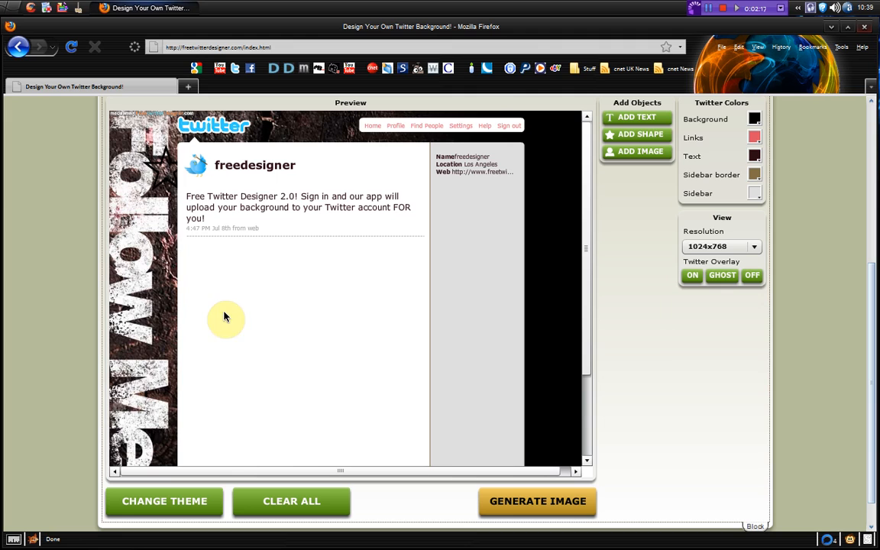
{"action": "left_click", "coordinate": [637, 135]}
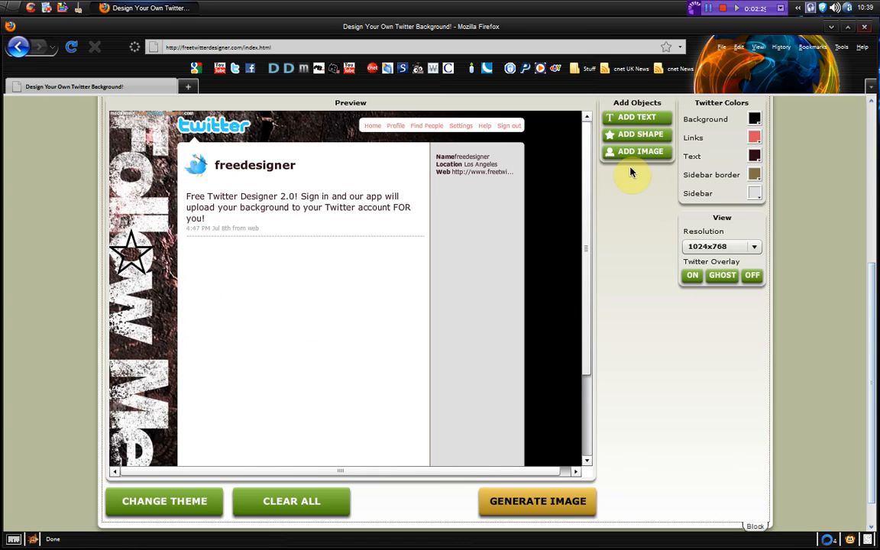
{"action": "mouse_move", "coordinate": [645, 217]}
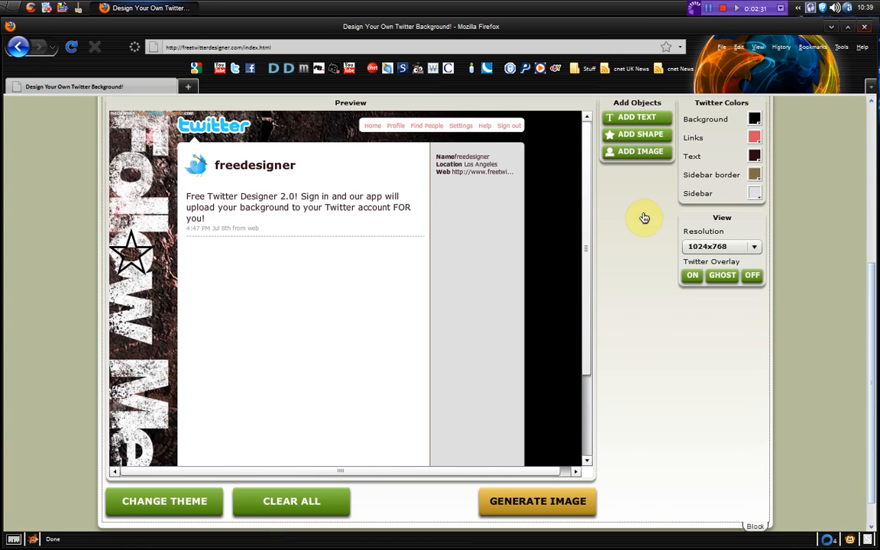
{"action": "mouse_move", "coordinate": [630, 484]}
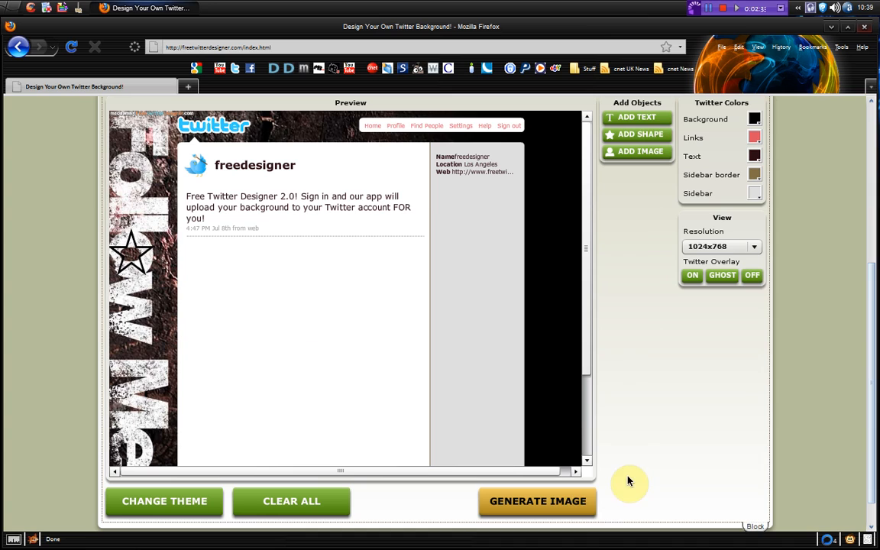
Step: Generate the background image to 100% and close the generation dialog to return to the editor
{"action": "left_click", "coordinate": [538, 501]}
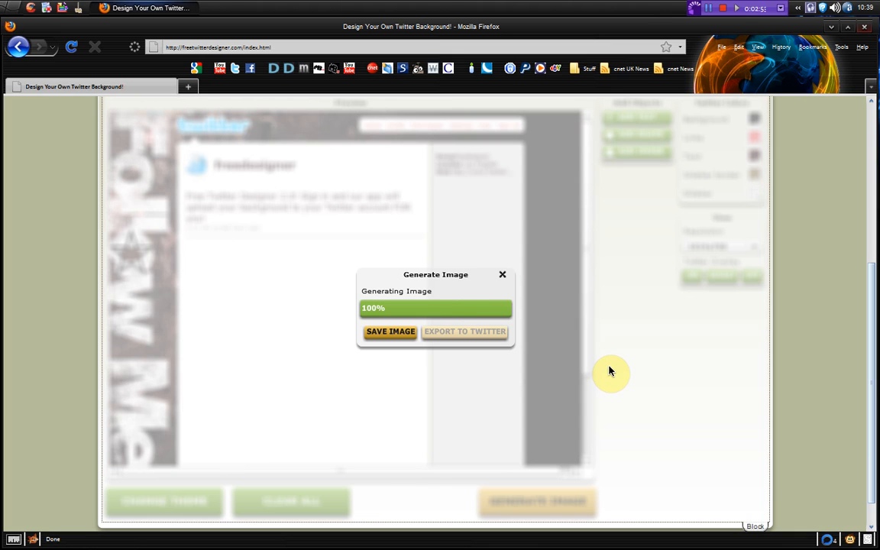
{"action": "mouse_move", "coordinate": [471, 338]}
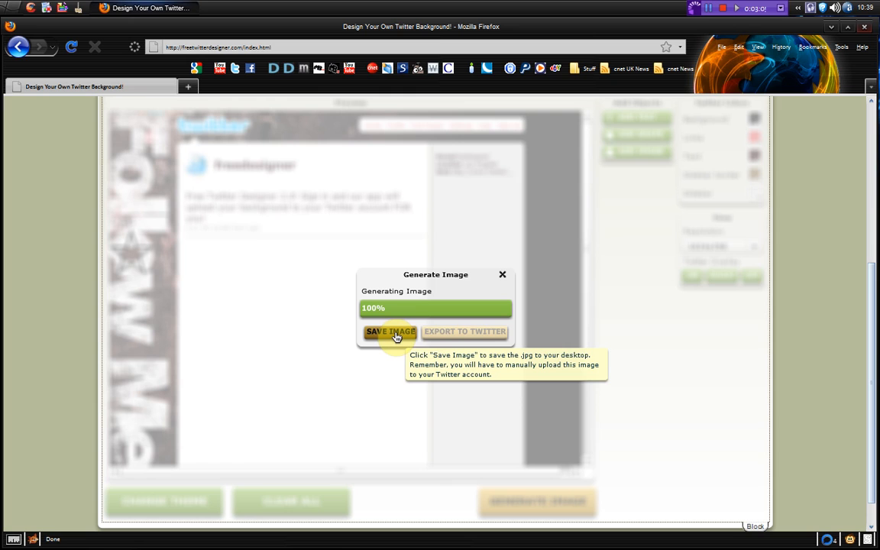
{"action": "mouse_move", "coordinate": [503, 275]}
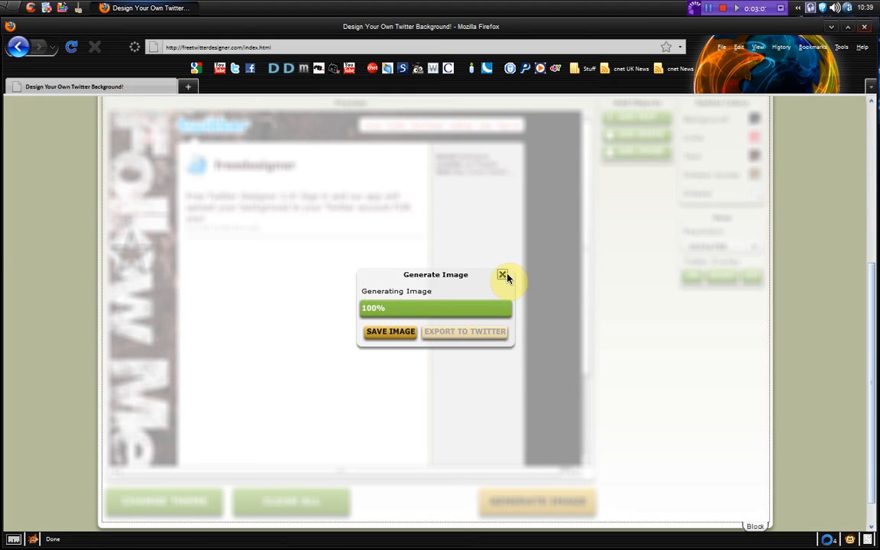
{"action": "left_click", "coordinate": [502, 275]}
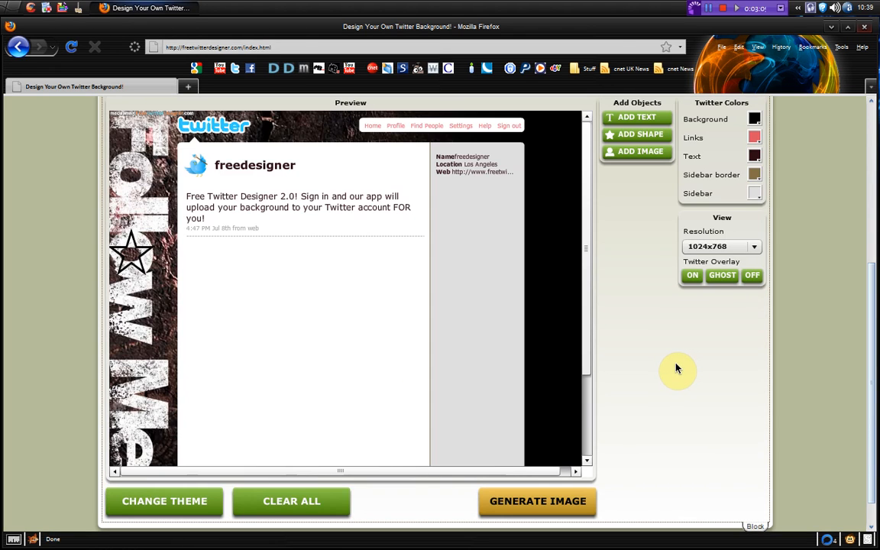